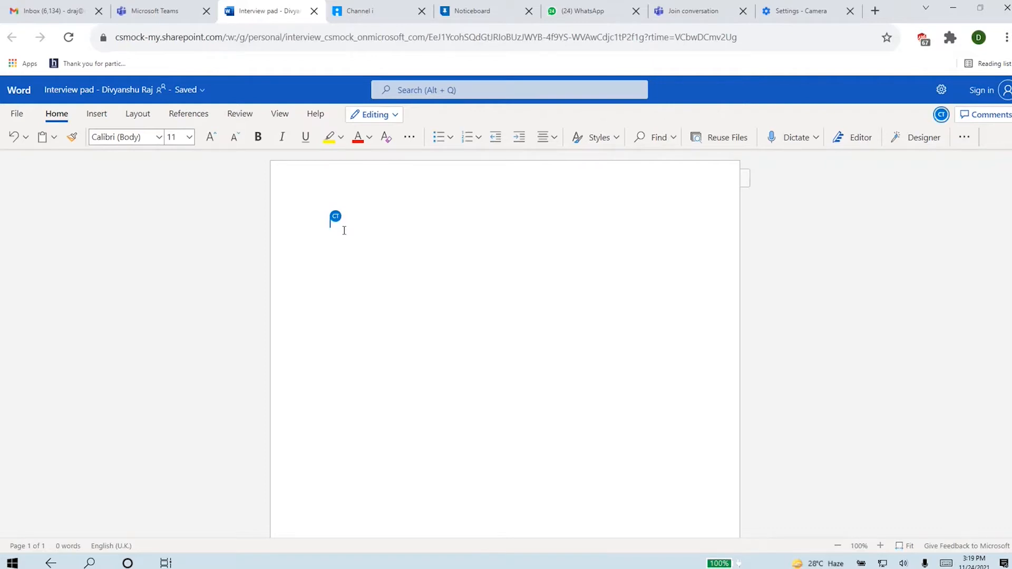
Type the 'Valid/ Invalid parenthesis:' heading, a sample string, and 'Longest valid parenthesis: 4'.
text(())
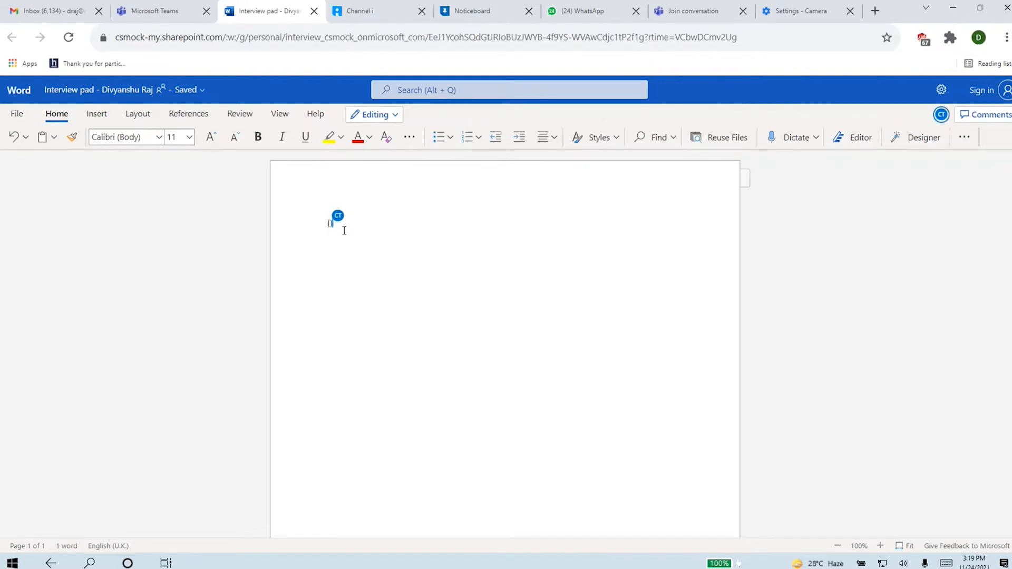
text(([)
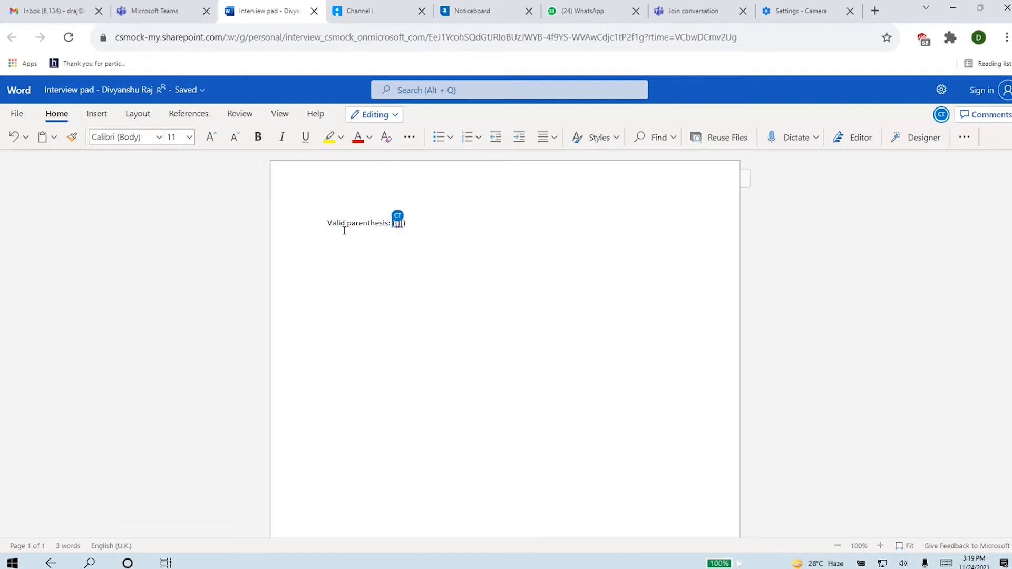
text()()
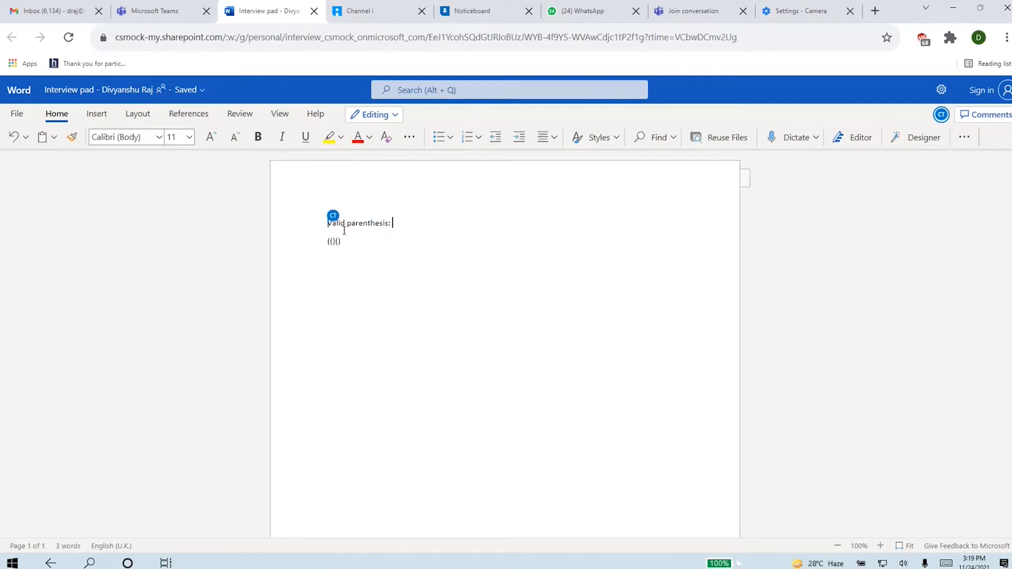
text(/ Invvalid)
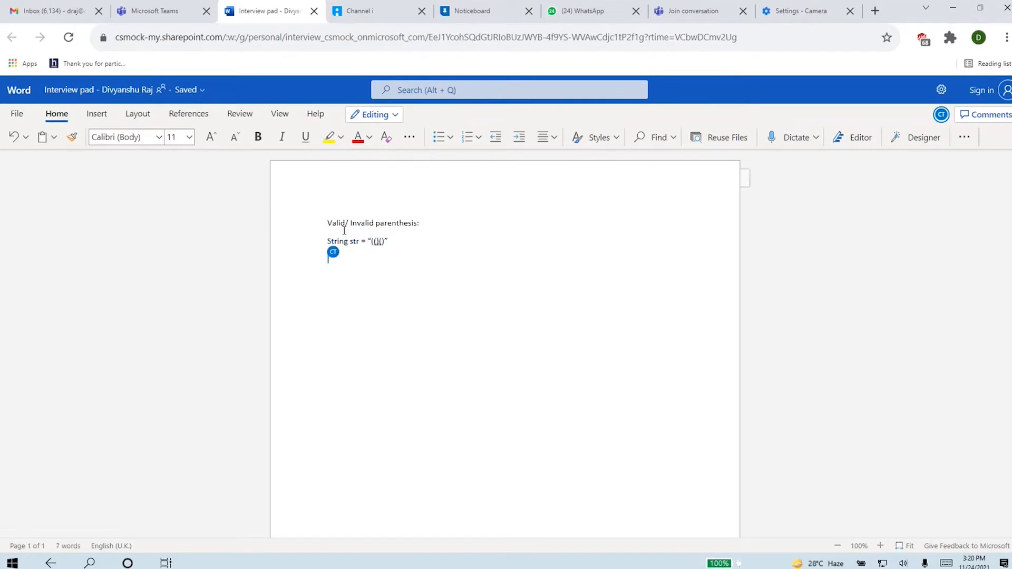
text(Longest valid parenthesis:)
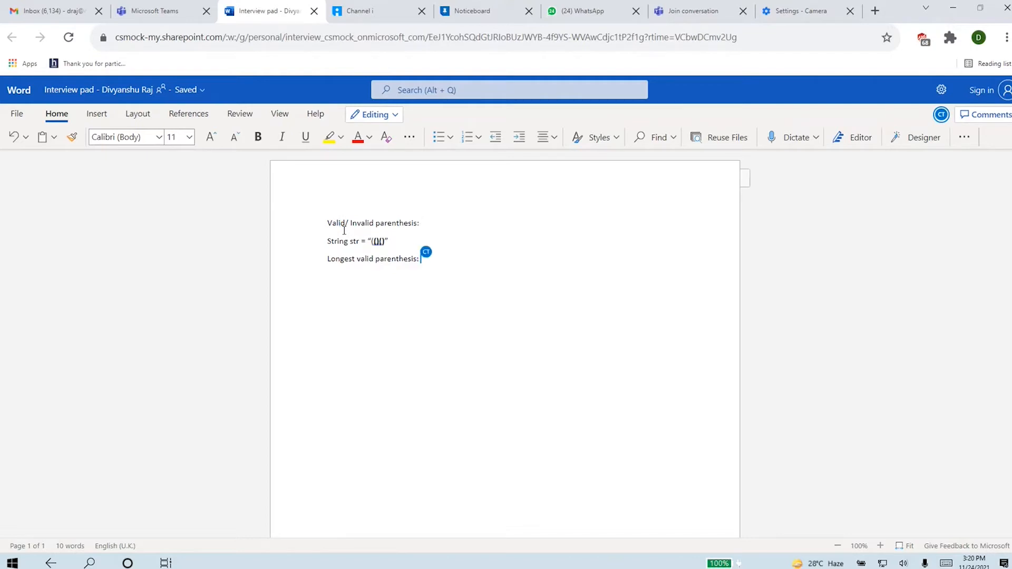
text(4)
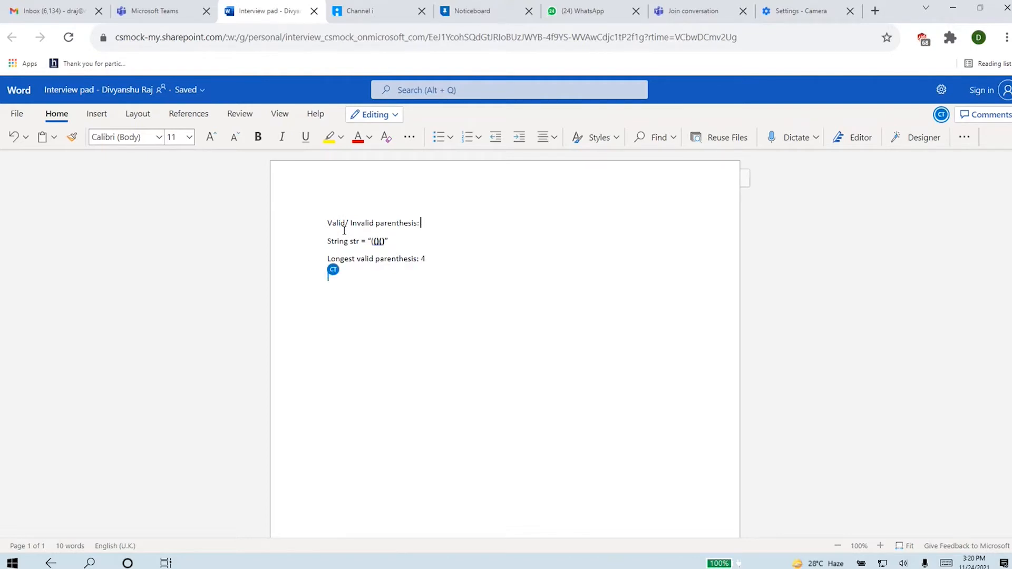
Add a second 'Str =' example with 'Output: 6', and append '-> Longest valid parenthesis' to the heading.
text(Str =)
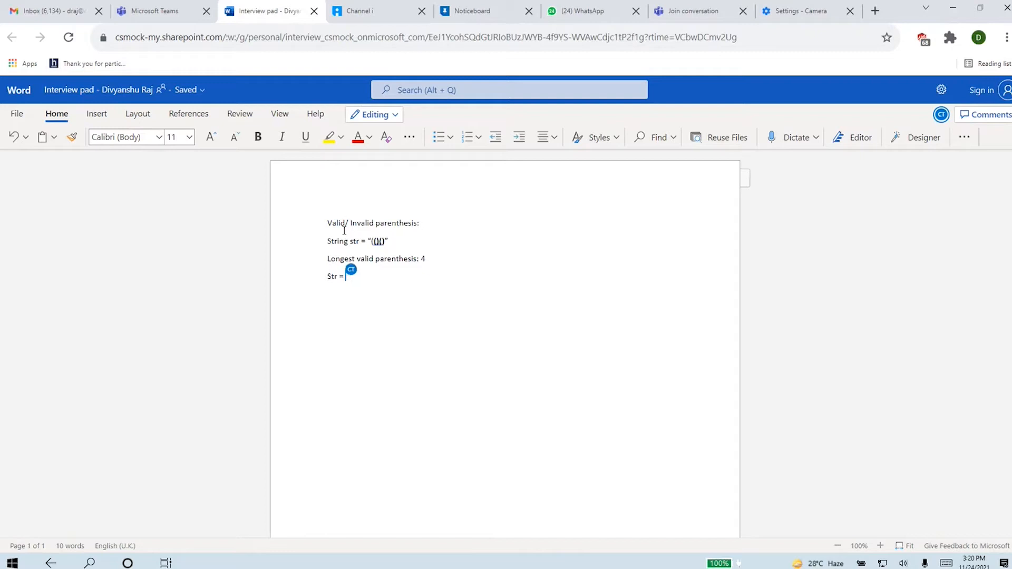
text("()
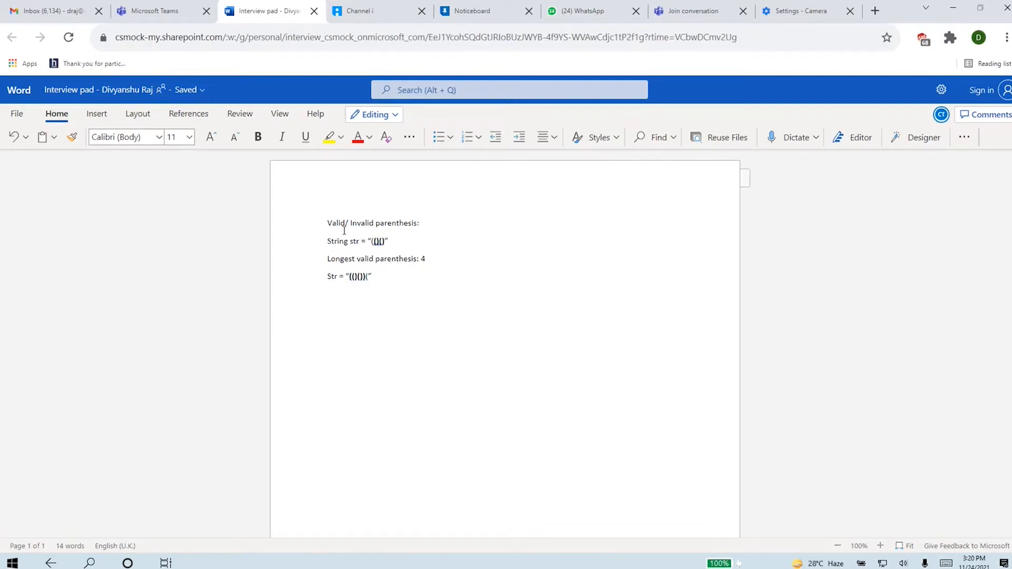
text(Output)
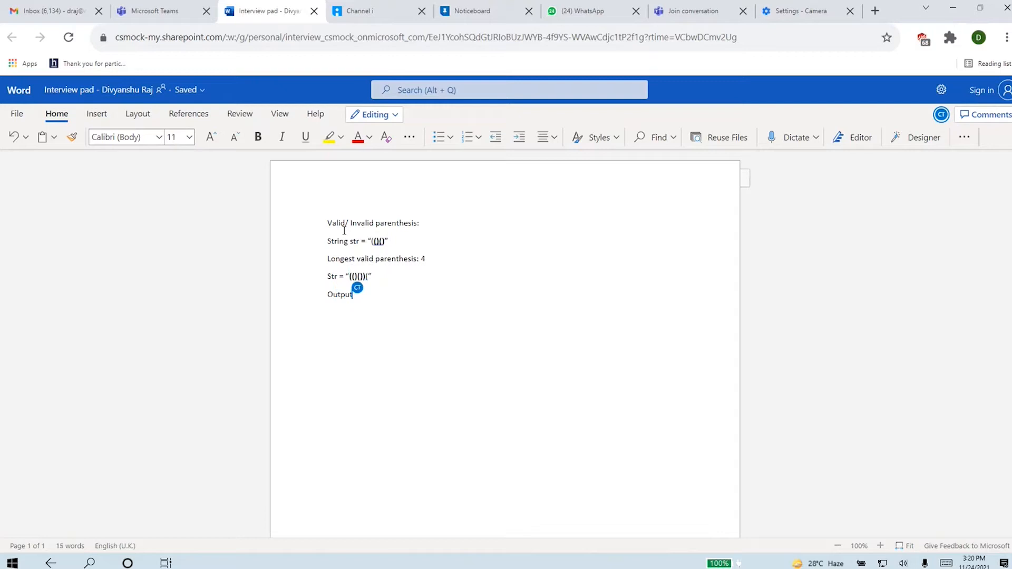
text(6)
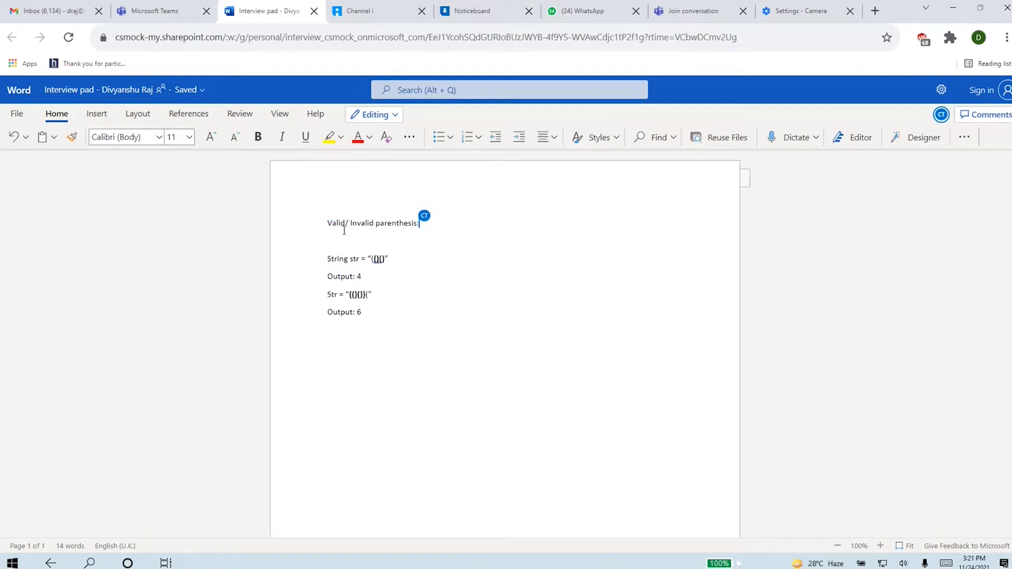
text(-> Longest valid parenthesis)
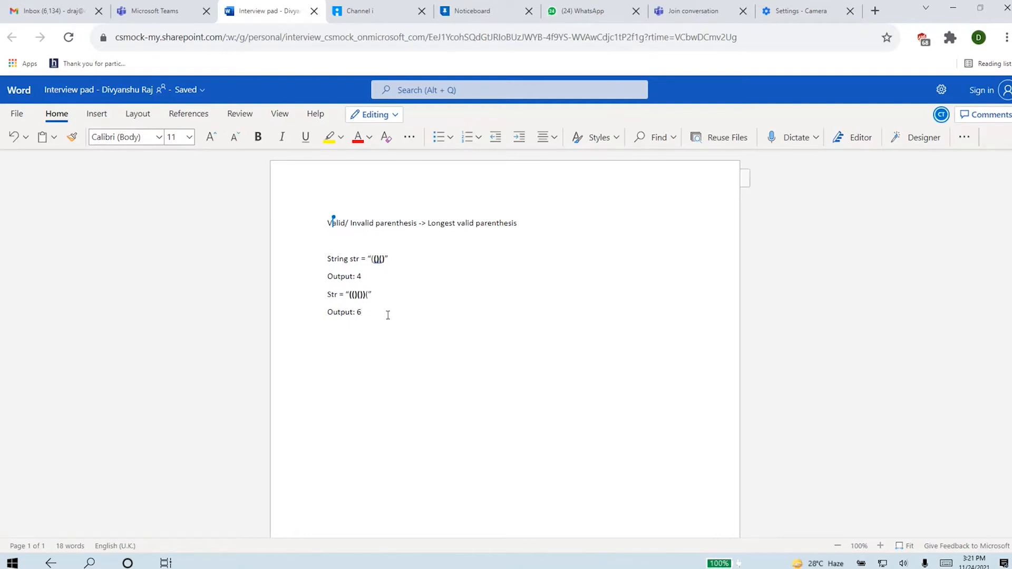
List the valid substrings of the second example on separate lines above 'Output: 6'.
key(enter)
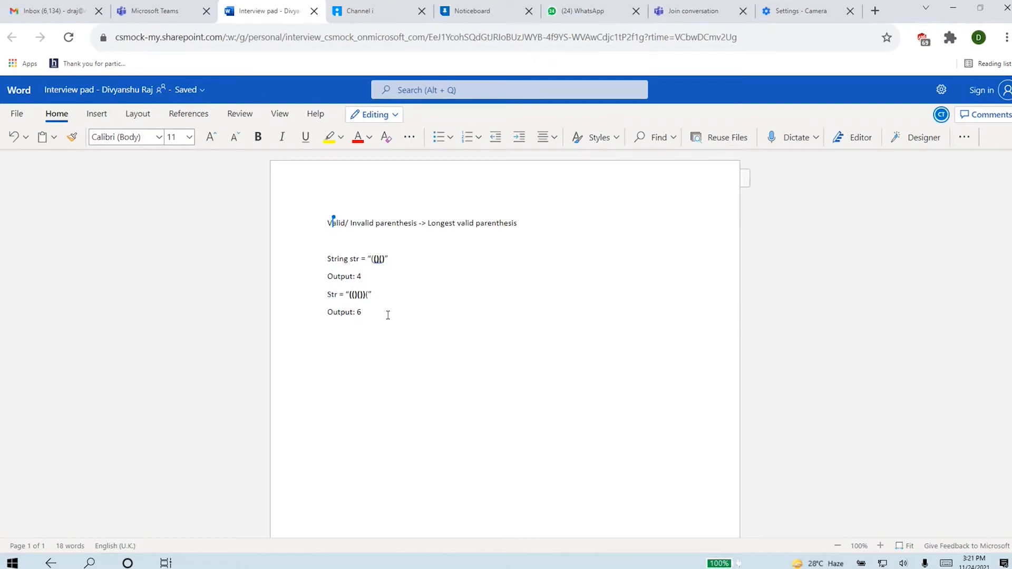
key(enter)
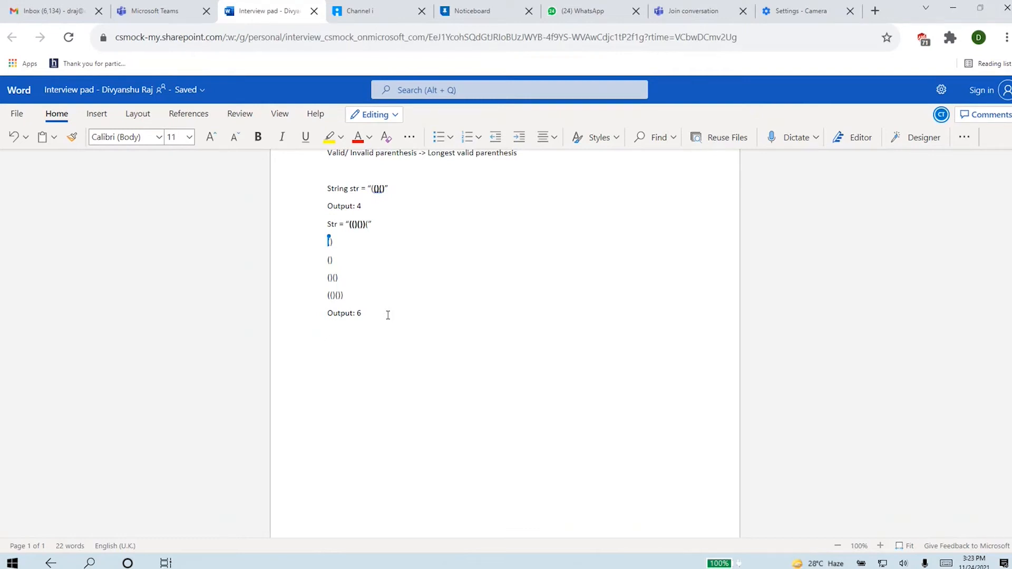
key(enter)
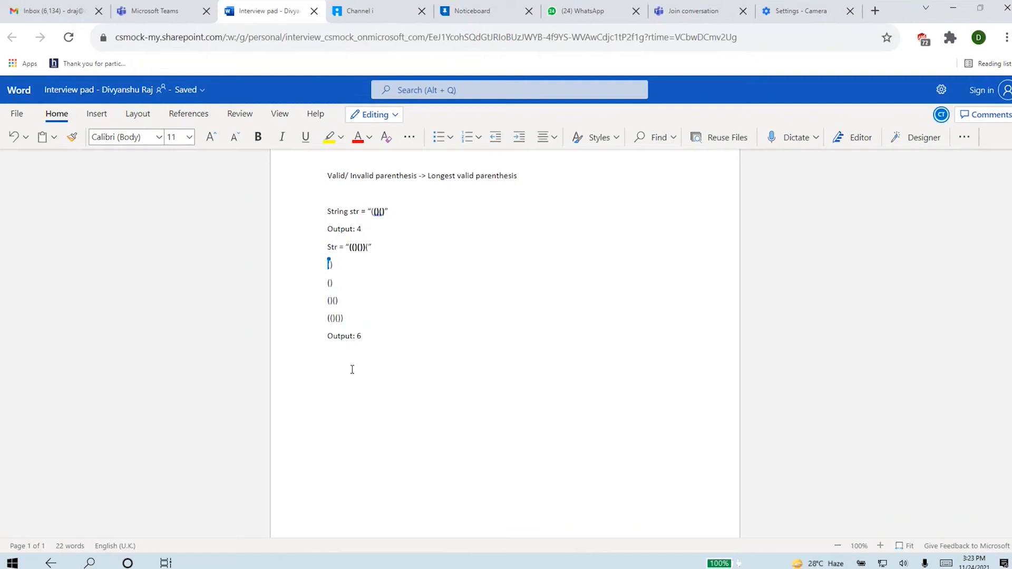
click(328, 370)
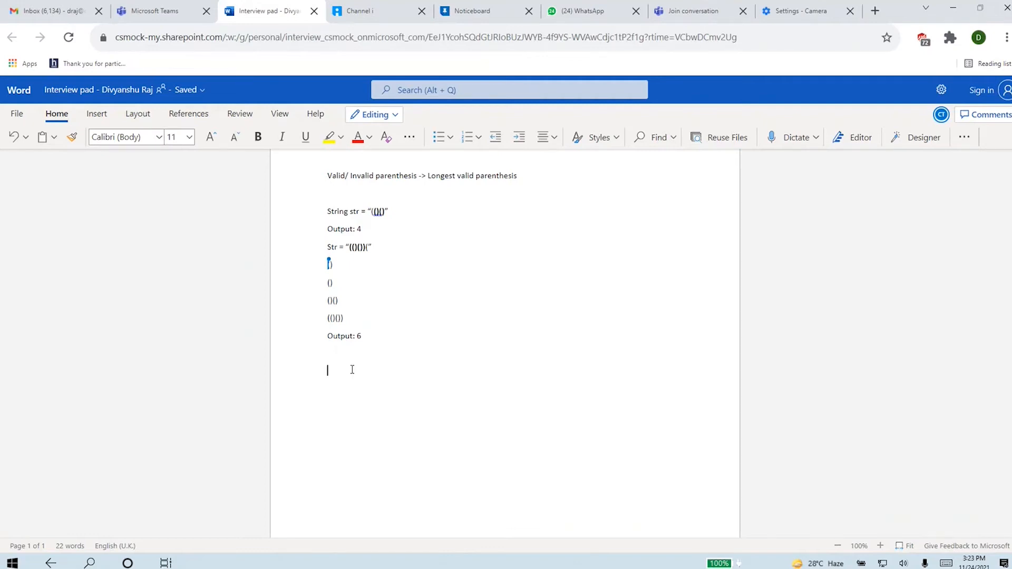
mouse_move(351, 369)
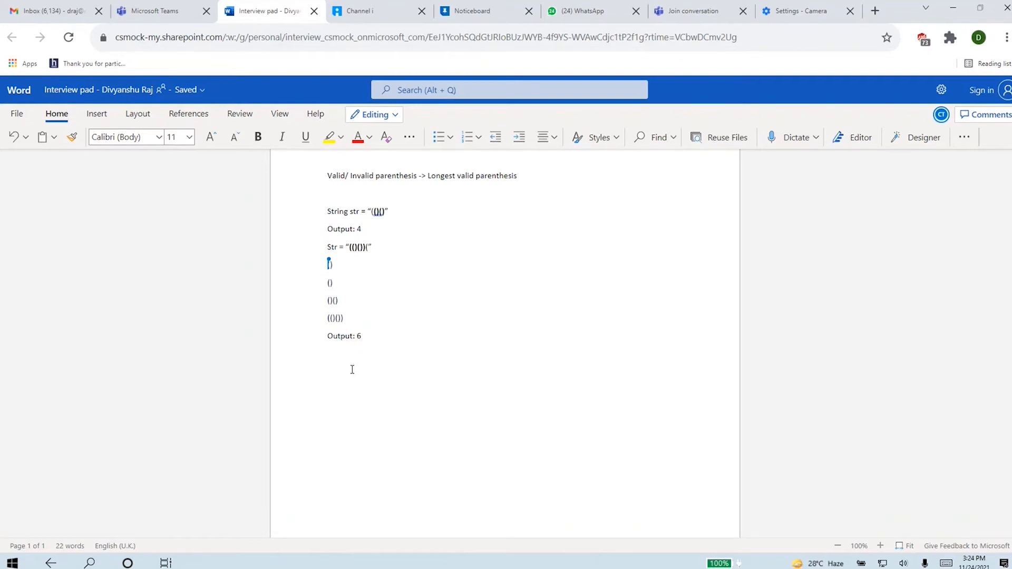
Below 'Output: 6', write index notes 'i =1 ;' and 'J =2,3' on separate lines.
click(327, 370)
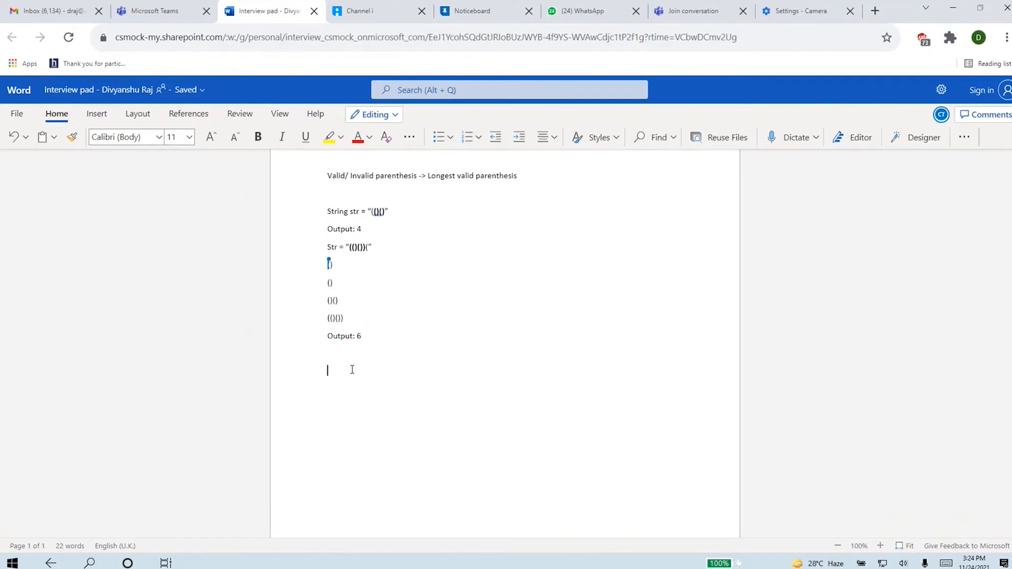
text(for)
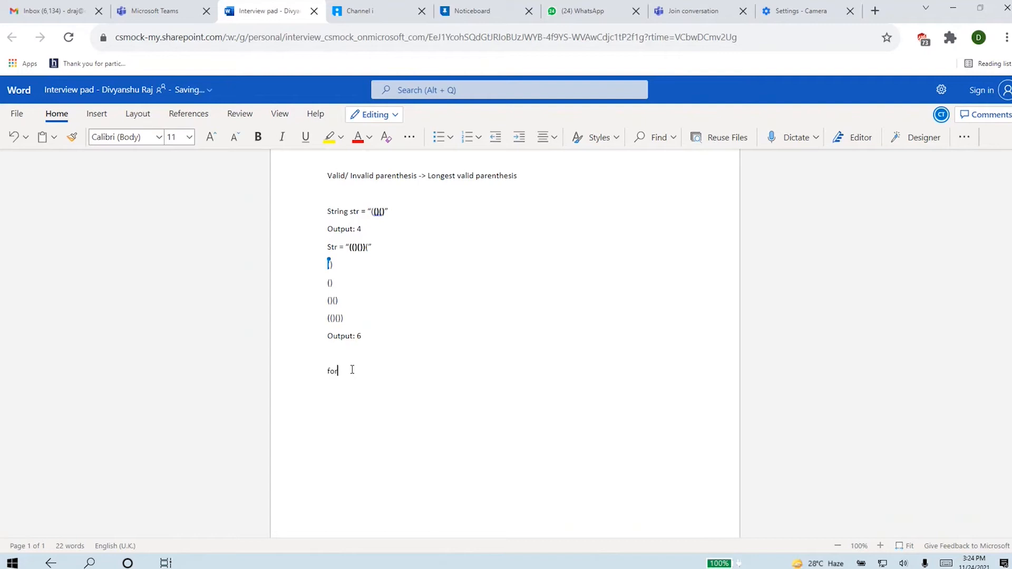
key(Backspace)
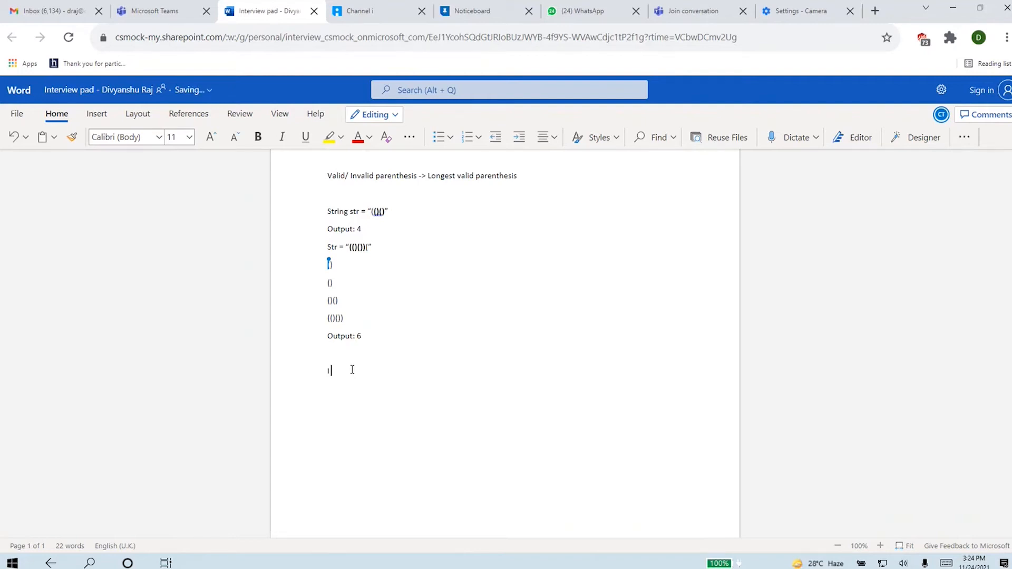
text(()
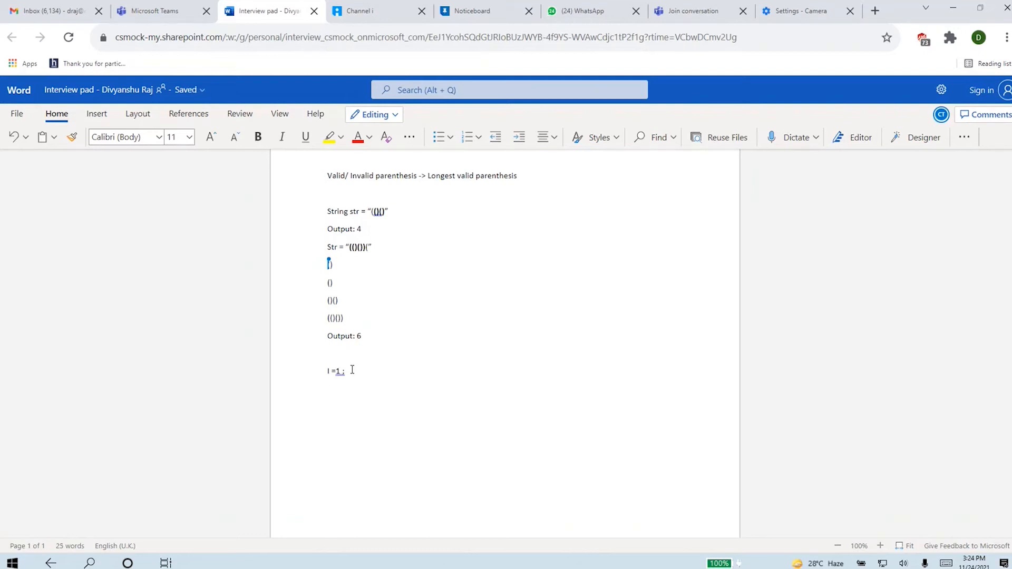
key(enter)
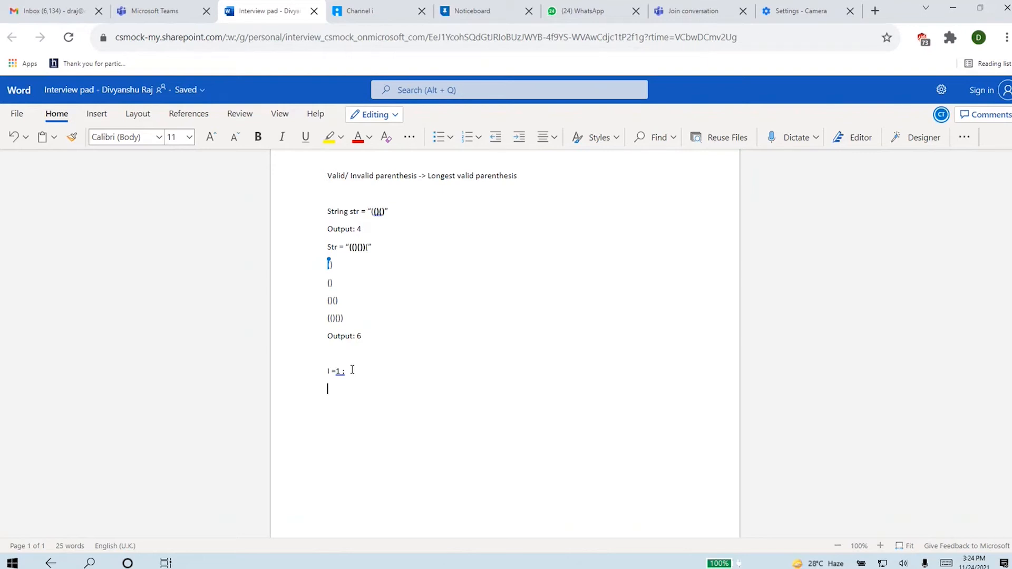
text(j)
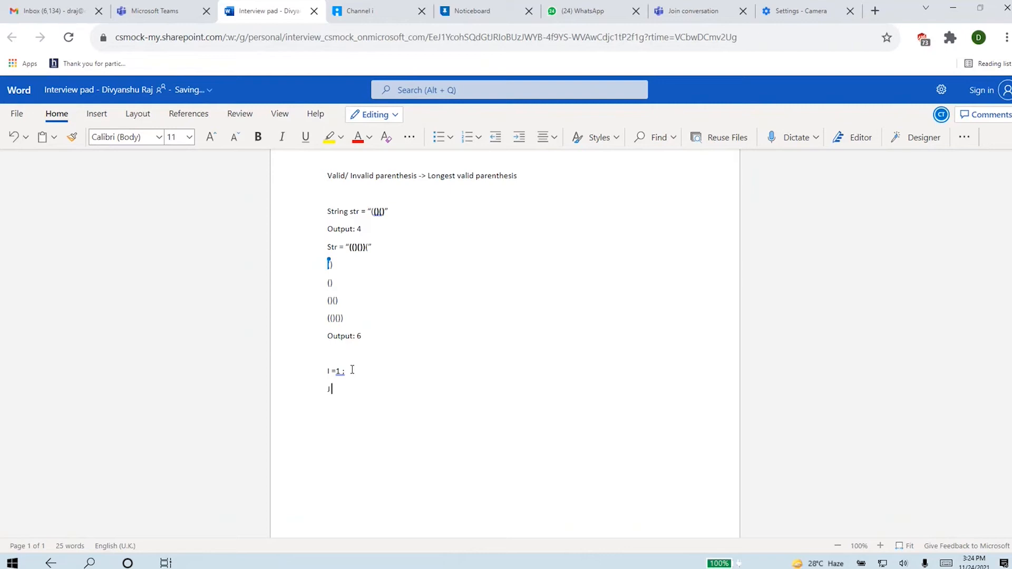
text(J =2)
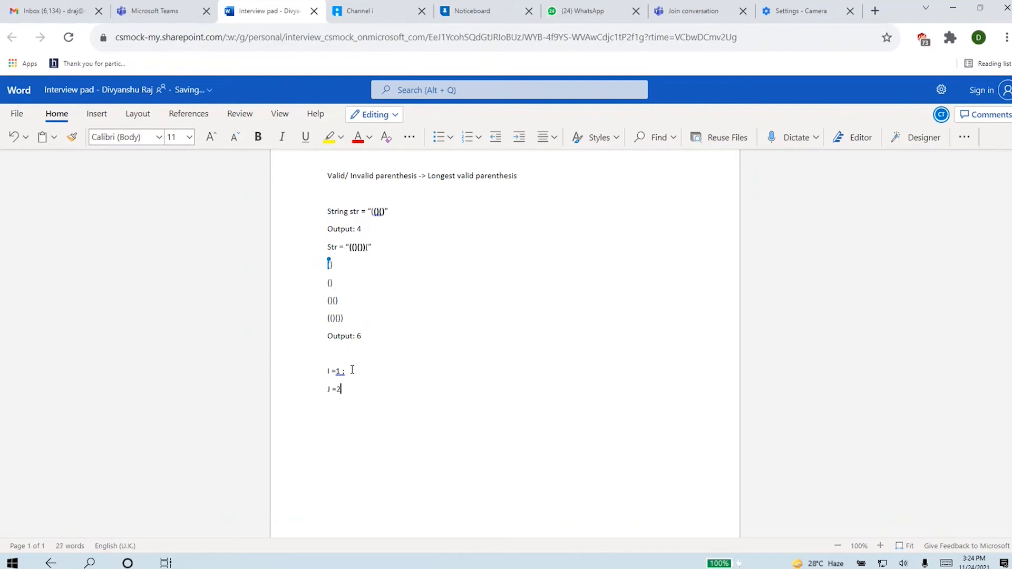
text(,3)
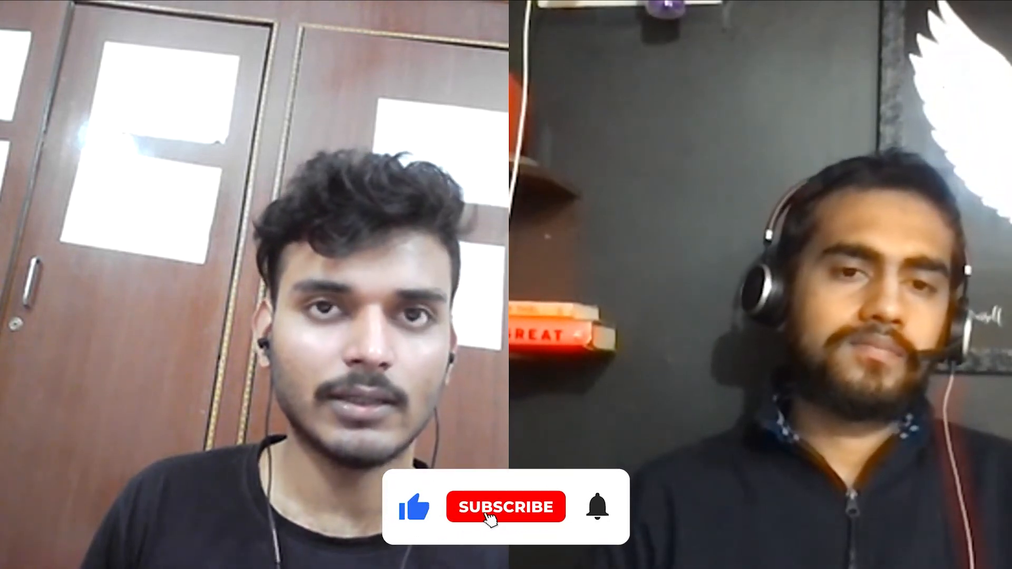
click(505, 507)
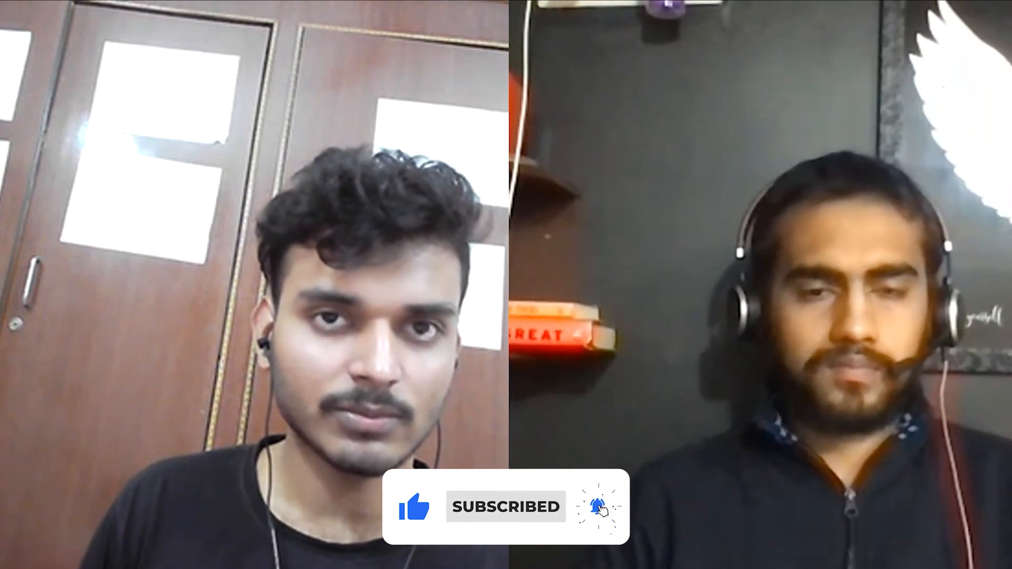